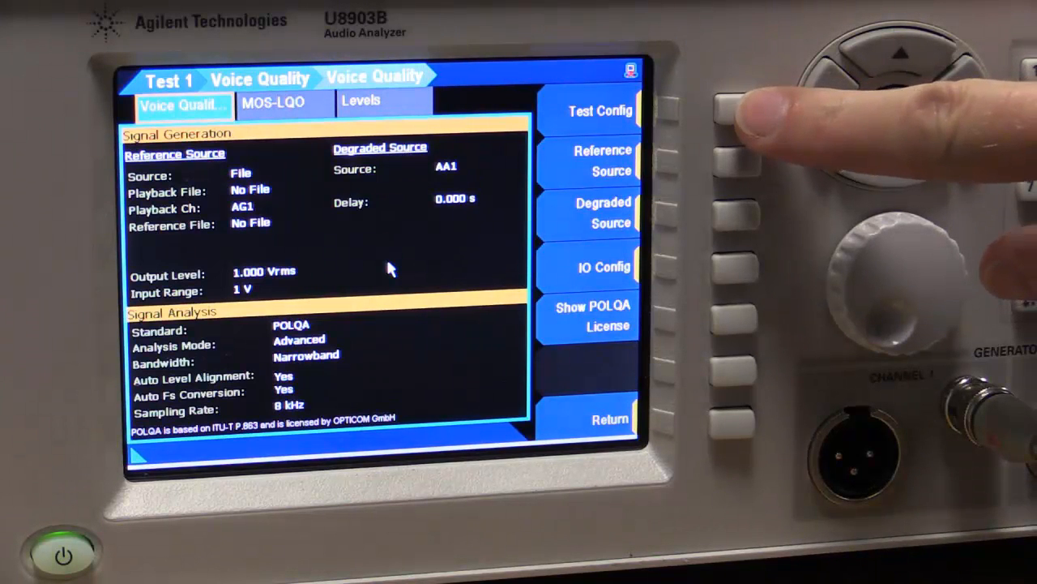
Load RefNB192k.wav from the internal waveform folder as the POLQA reference source
{"action": "left_click", "coordinate": [588, 111]}
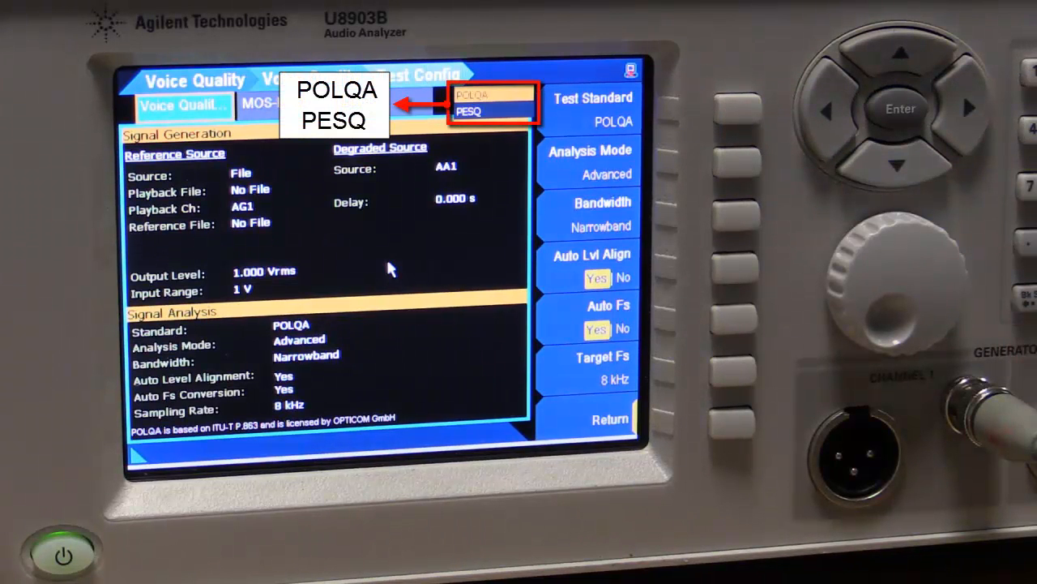
{"action": "left_click", "coordinate": [900, 108]}
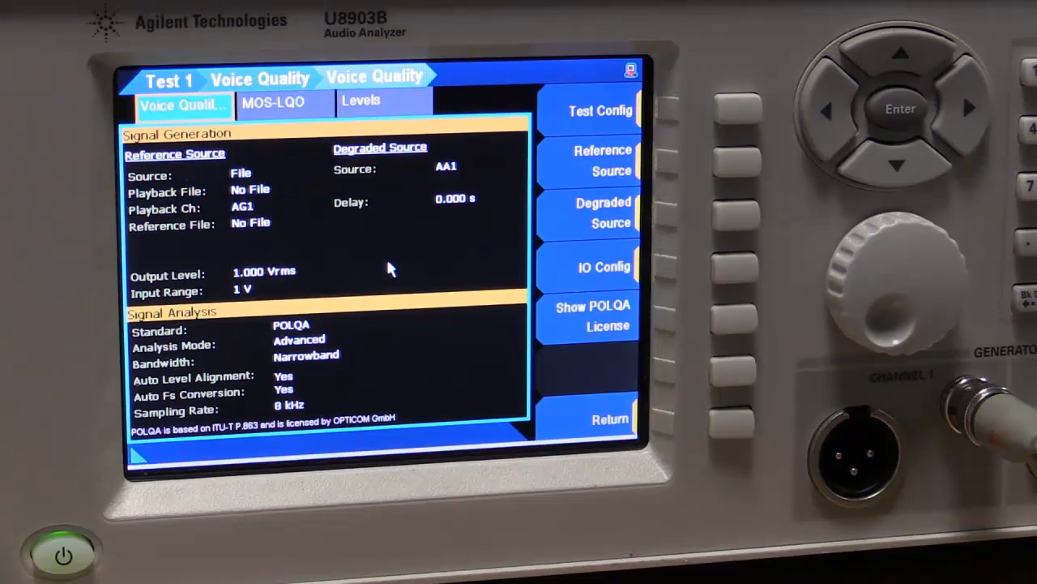
{"action": "left_click", "coordinate": [595, 161]}
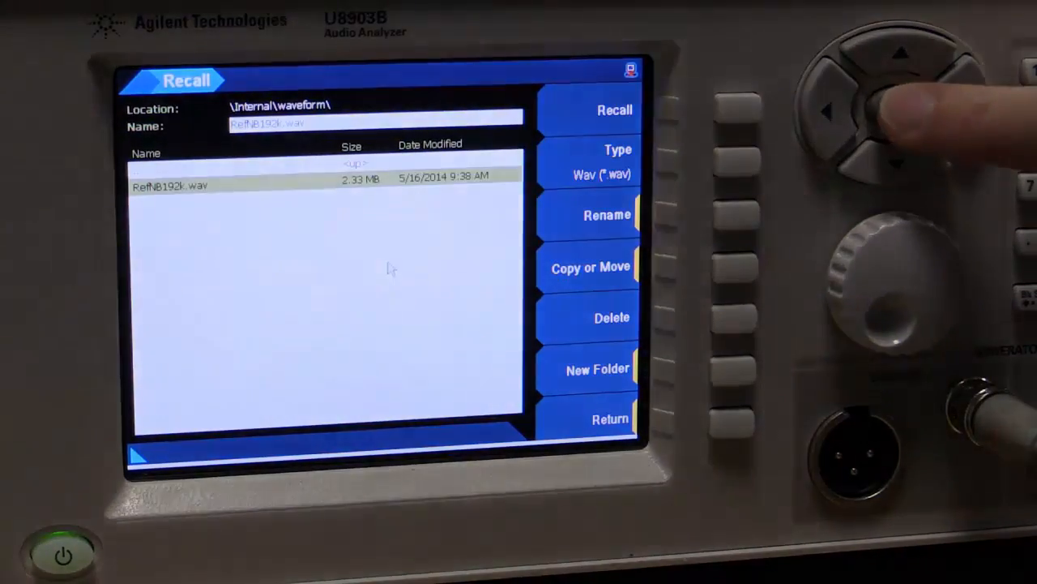
{"action": "left_click", "coordinate": [614, 109]}
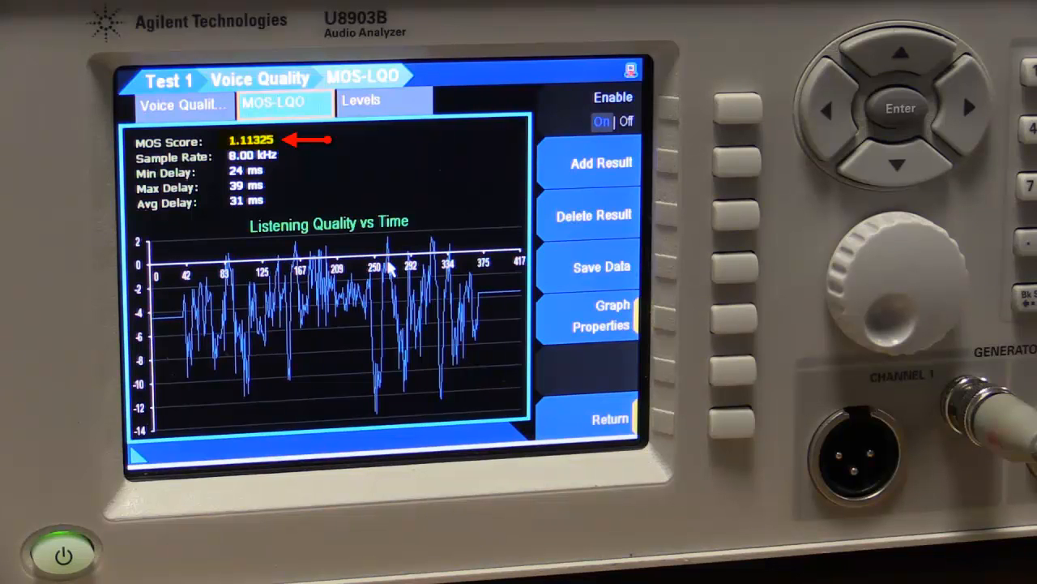
Show the Levels results comparing reference and degraded signal levels
{"action": "left_click", "coordinate": [361, 100]}
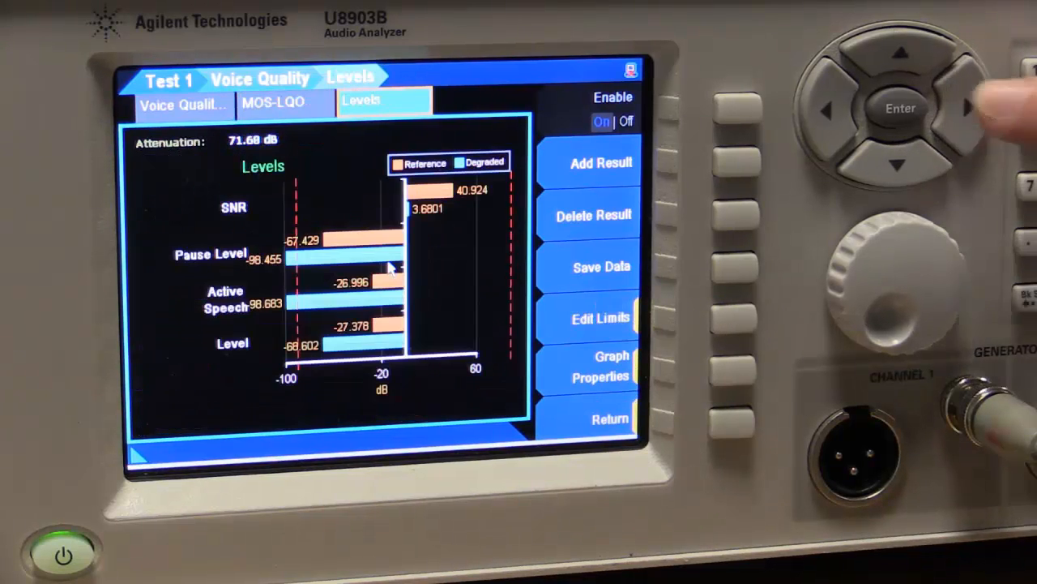